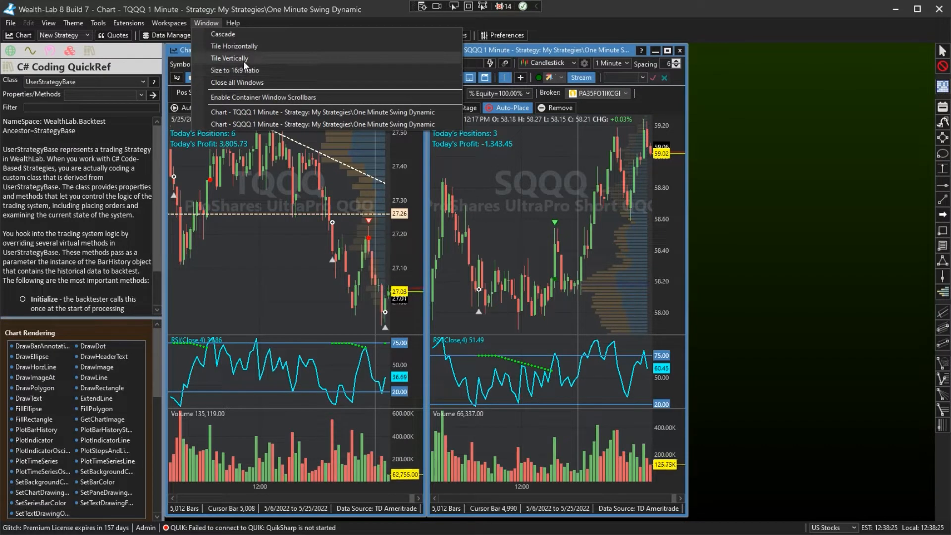
# Tile the TQQQ and SQQQ one-minute chart windows vertically, side by side
pyautogui.click(229, 59)
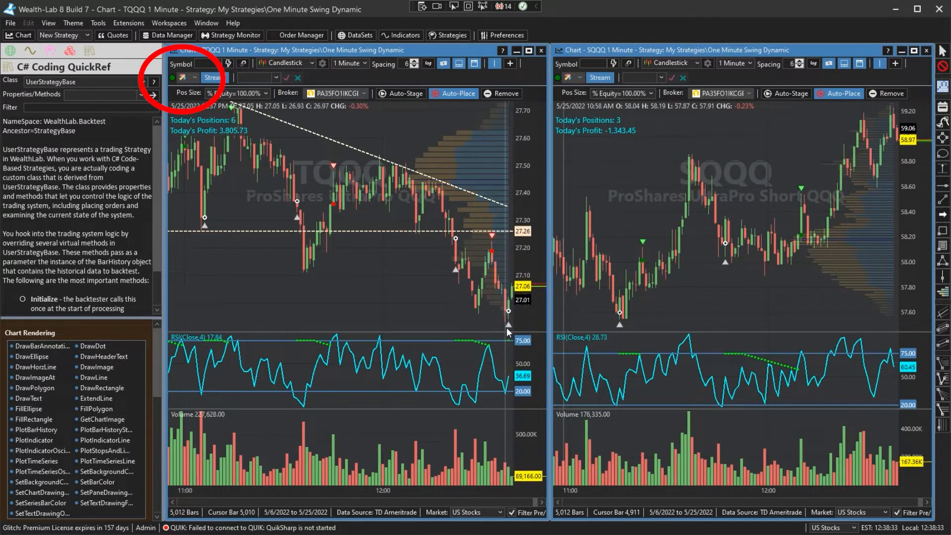
pyautogui.click(297, 34)
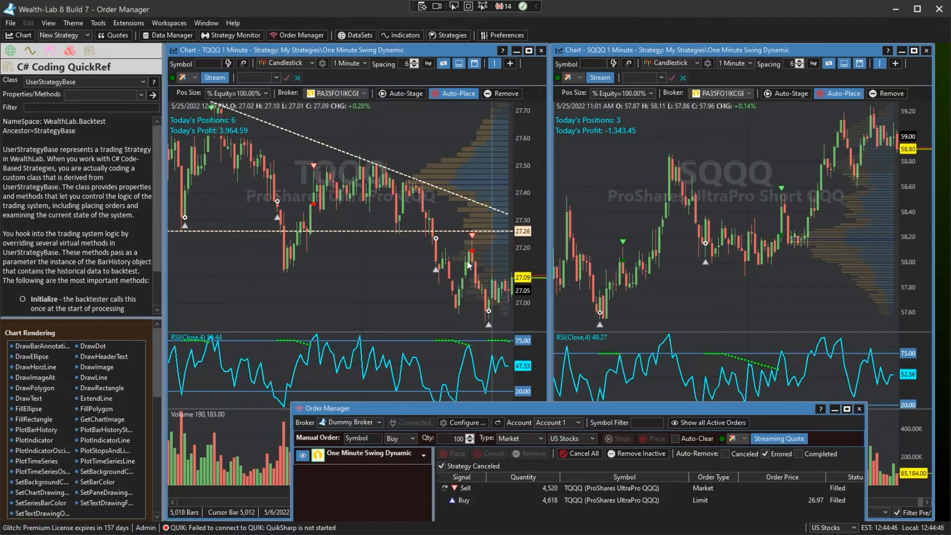
pyautogui.moveTo(422, 316)
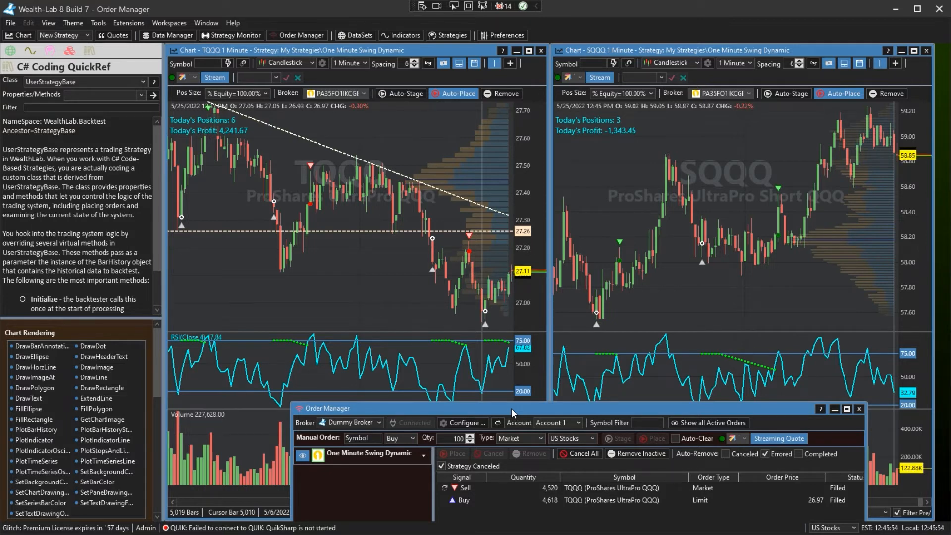
pyautogui.moveTo(512, 408); pyautogui.dragTo(491, 389)
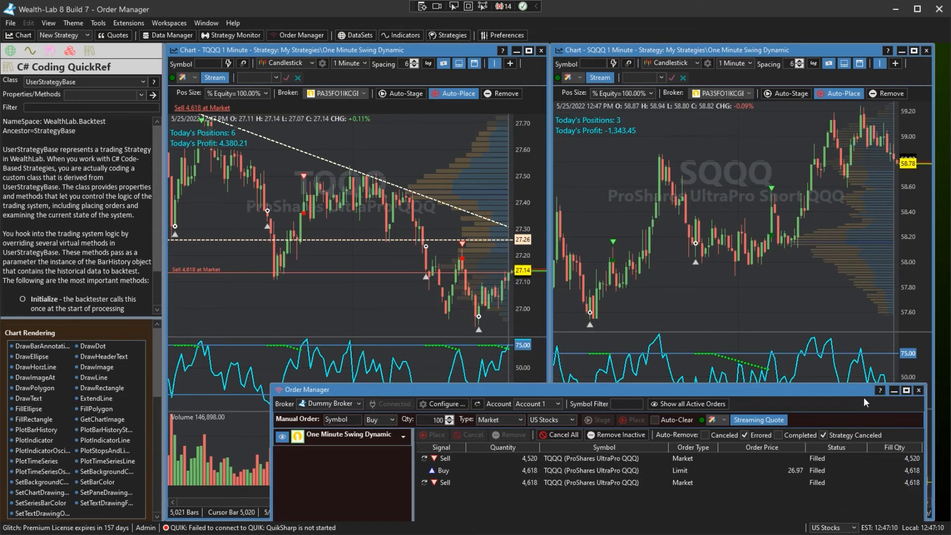
# Drag the Order Manager window further left beneath the TQQQ chart
pyautogui.moveTo(308, 389); pyautogui.dragTo(232, 387)
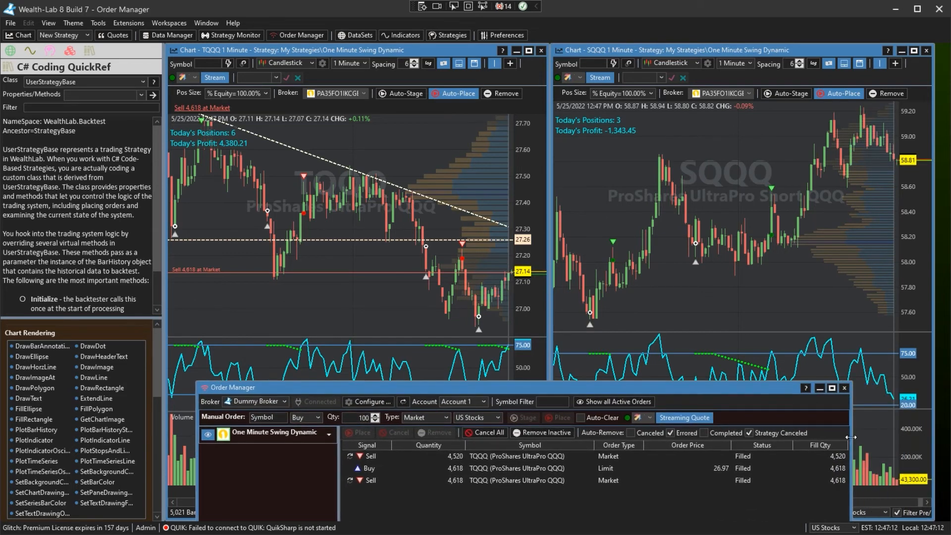